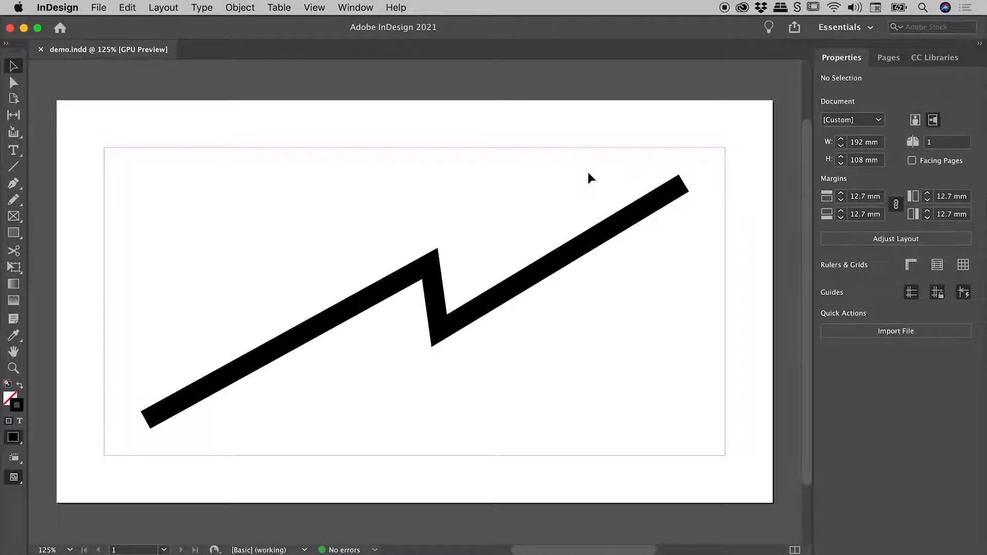
mouse_move(676, 161)
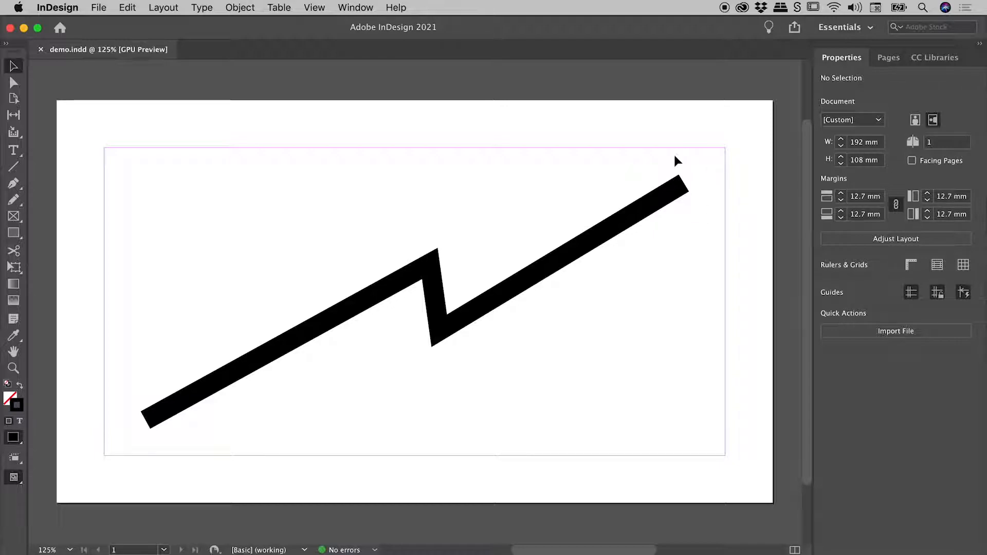
mouse_move(14, 67)
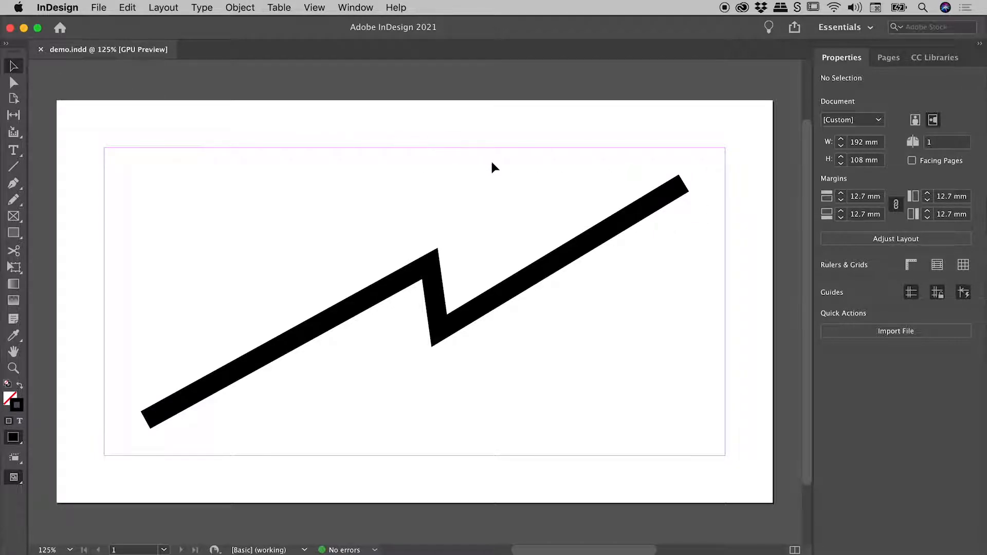
- Select the zigzag path to show its 15 pt black stroke with no fill
left_click(563, 261)
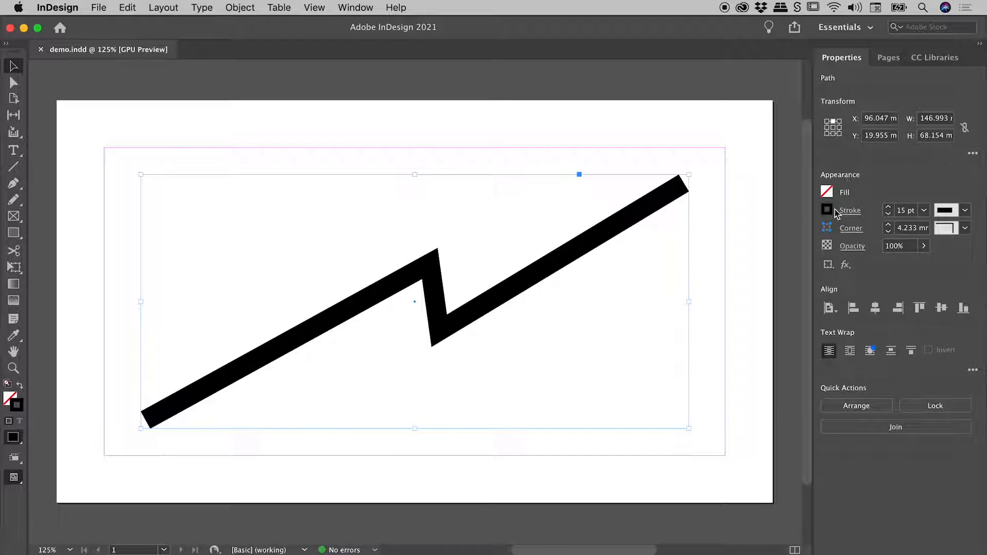
- Set Round Cap in the path's stroke options so both tips are rounded
left_click(850, 211)
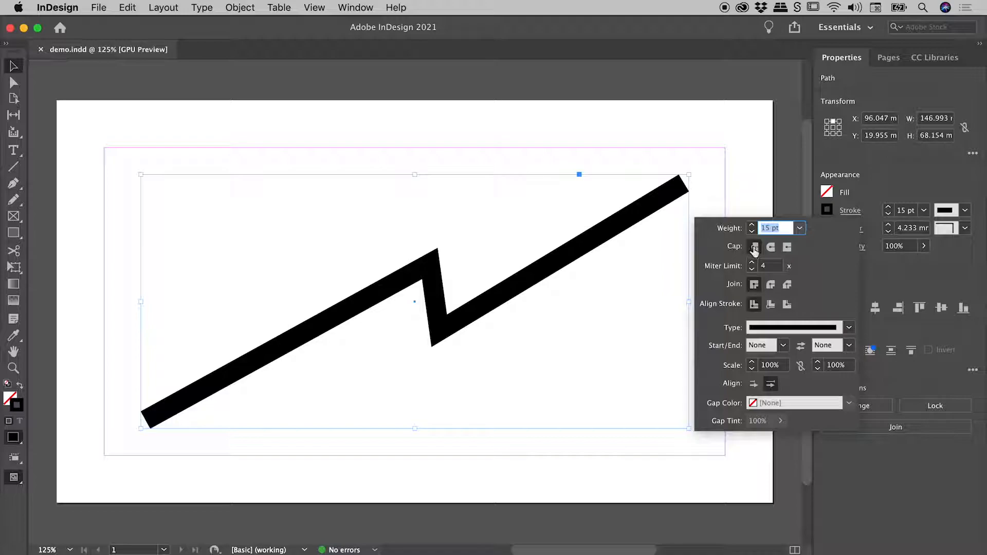
mouse_move(754, 246)
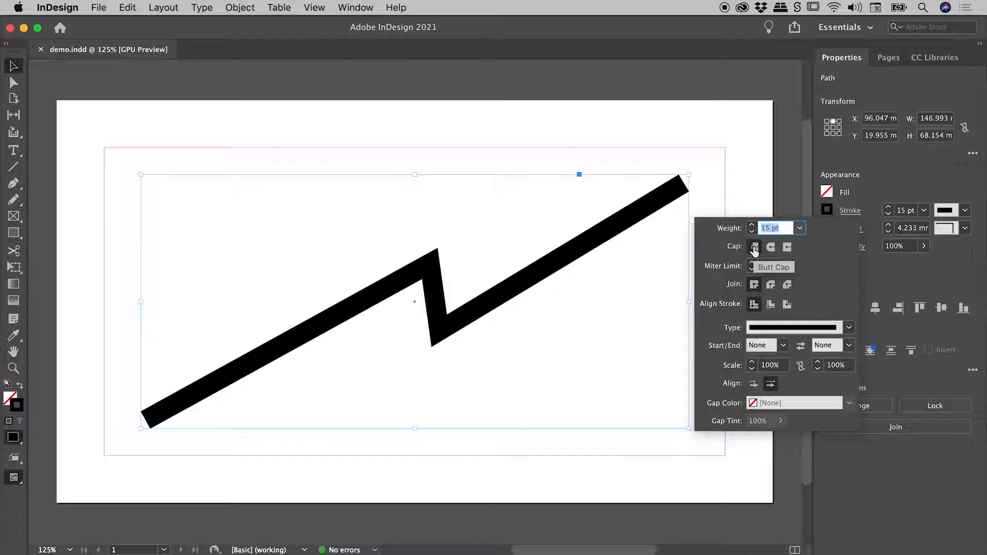
mouse_move(788, 247)
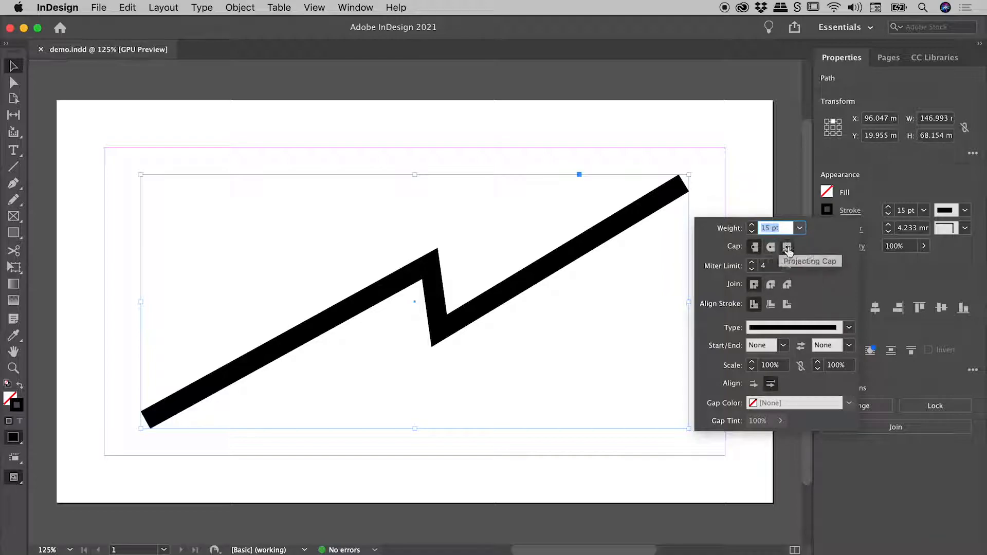
left_click(787, 246)
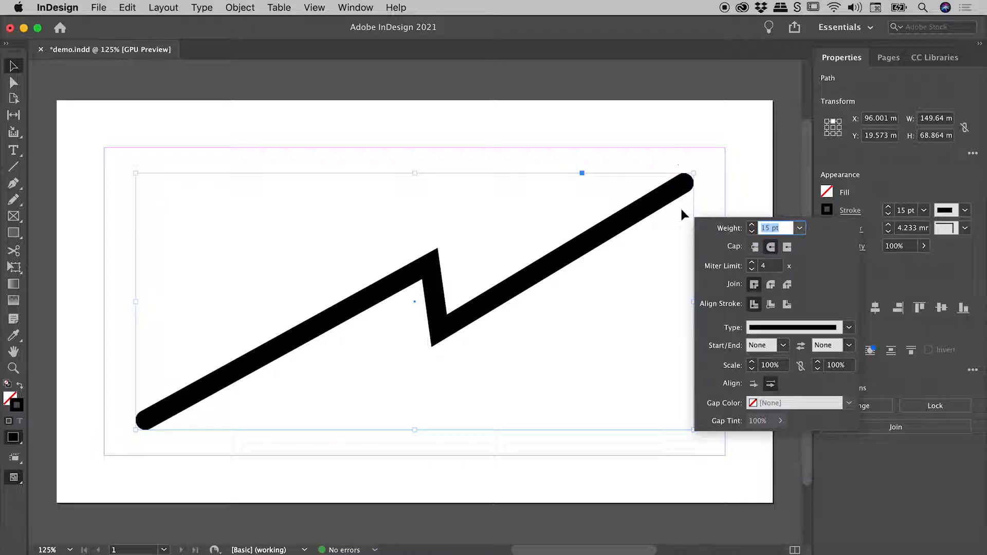
mouse_move(680, 199)
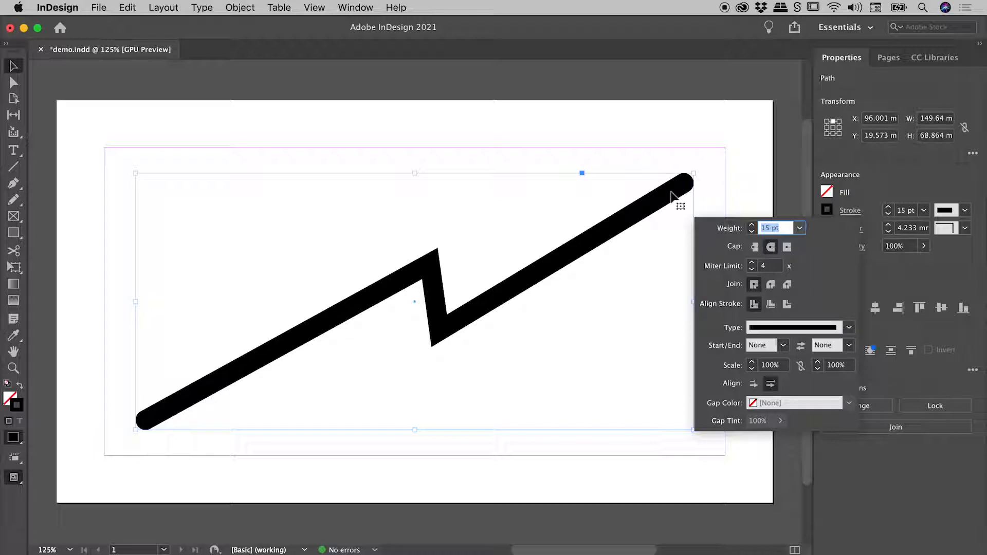
mouse_move(525, 215)
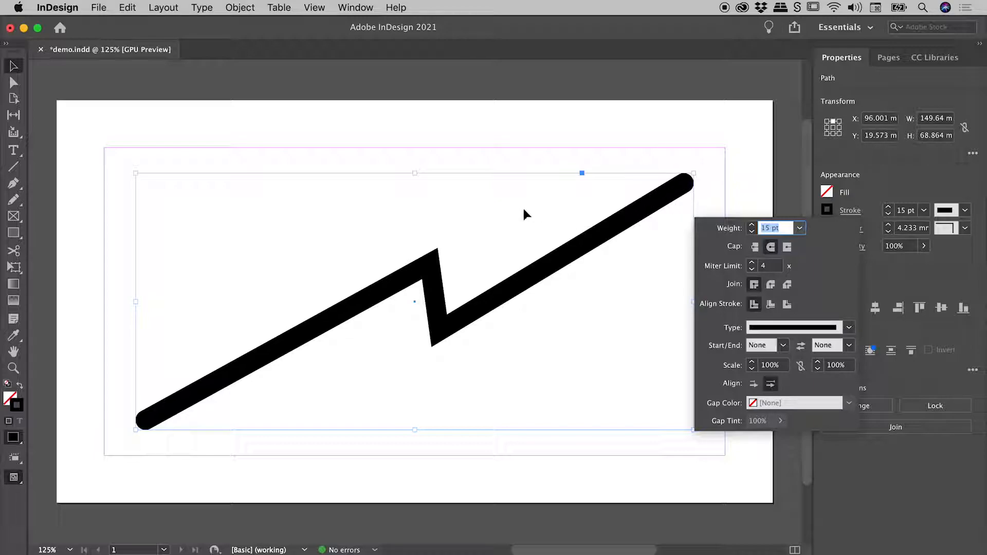
mouse_move(409, 238)
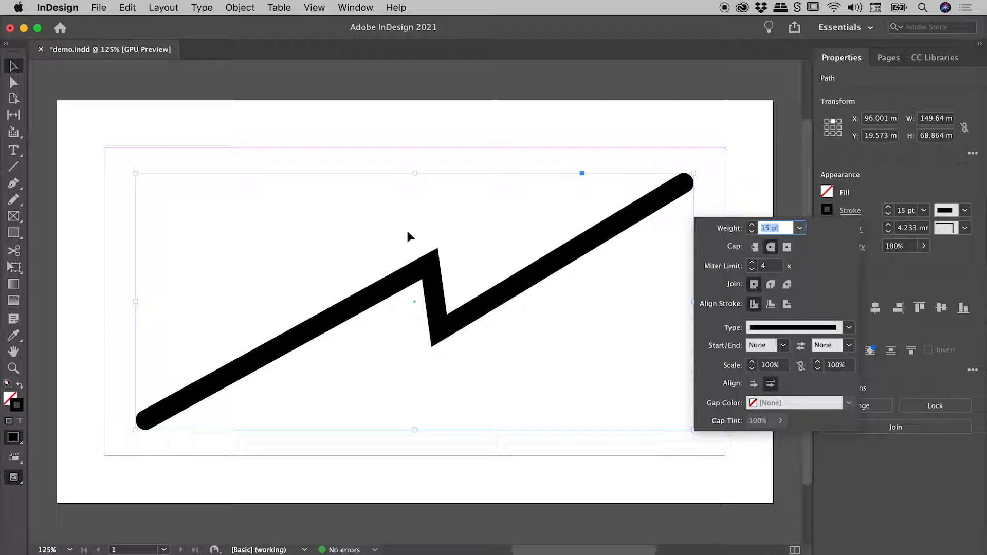
mouse_move(634, 313)
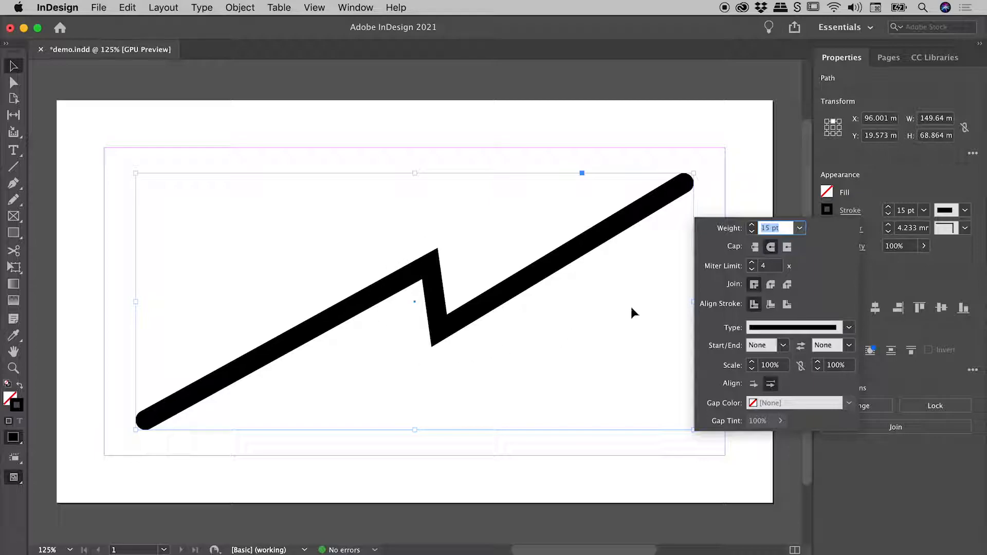
mouse_move(730, 290)
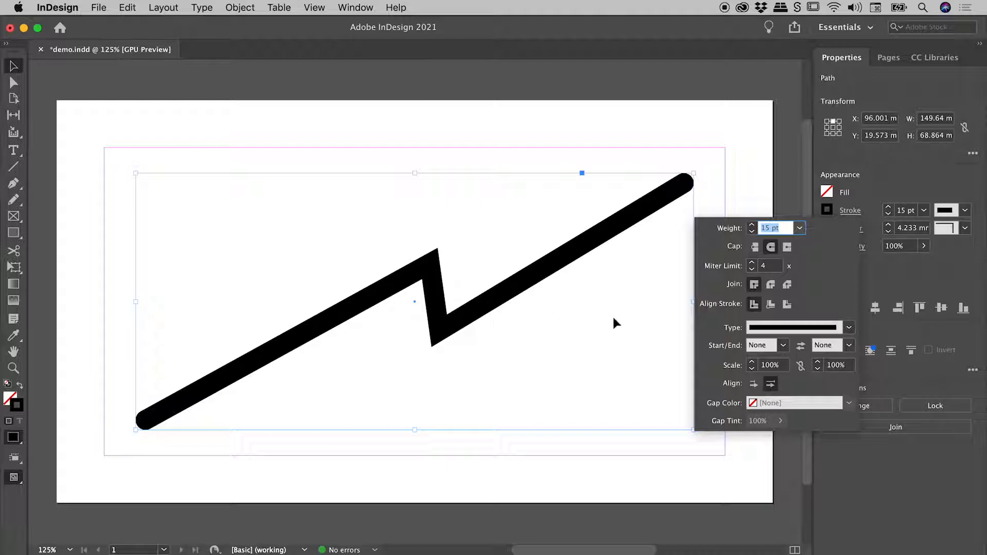
mouse_move(787, 284)
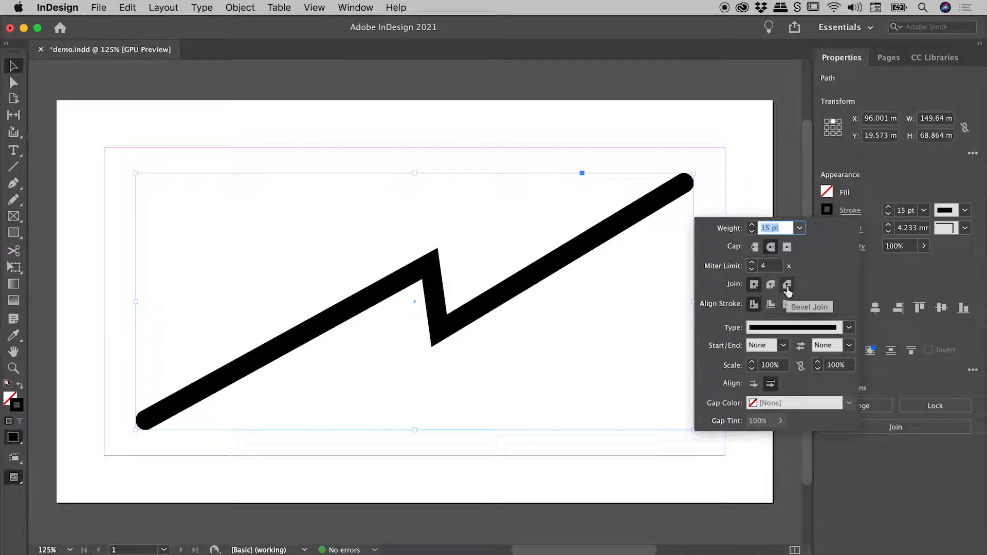
- Try Bevel Join, then apply Round Join to the zigzag's corners
left_click(771, 284)
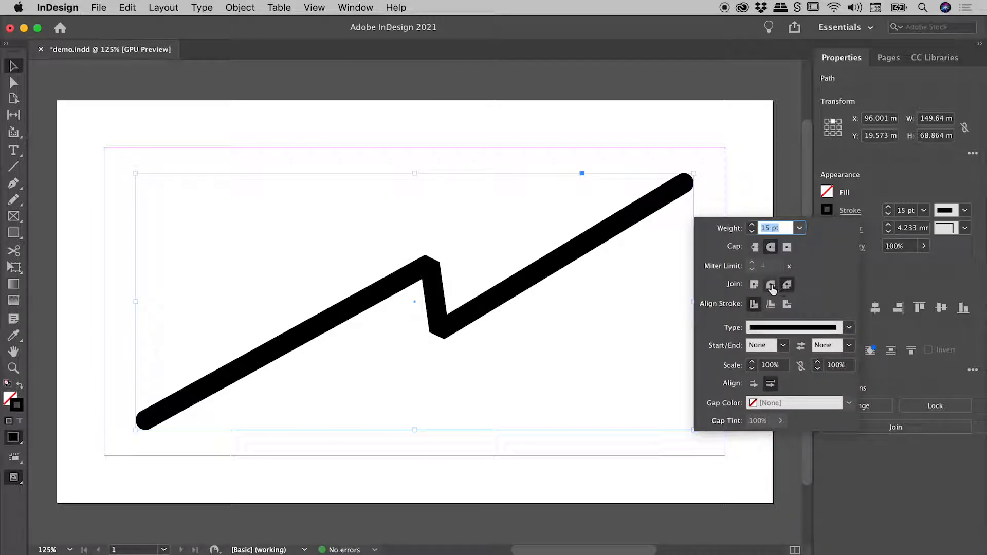
left_click(771, 284)
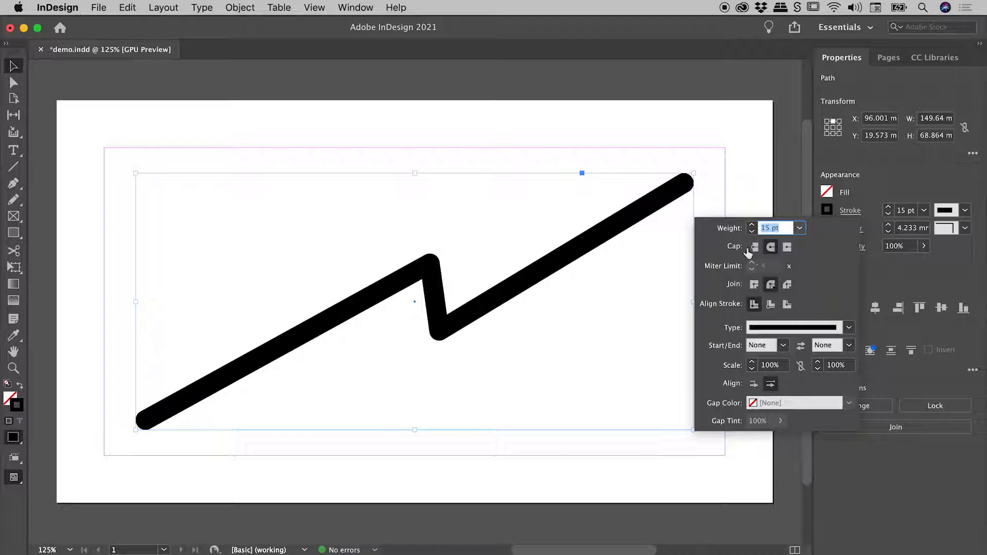
mouse_move(771, 247)
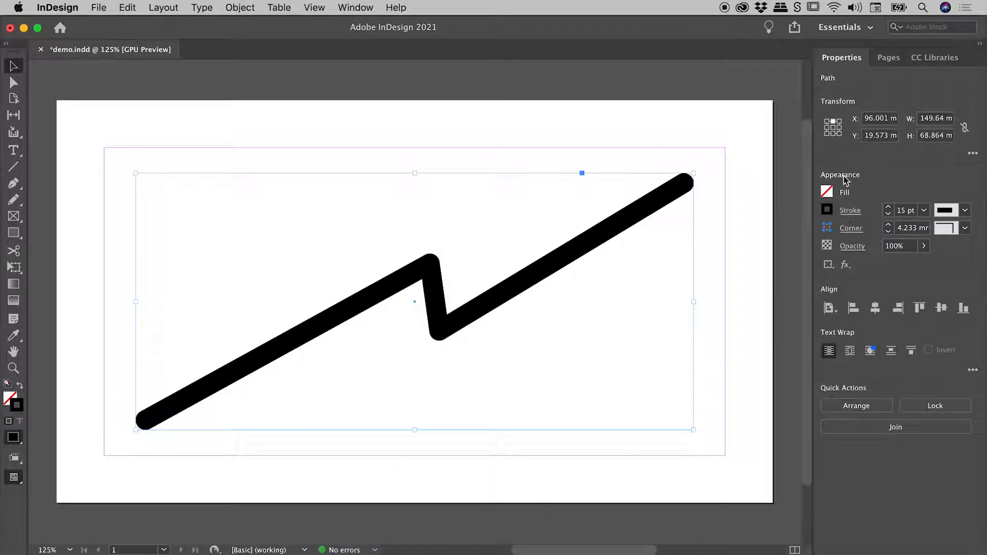
mouse_move(837, 71)
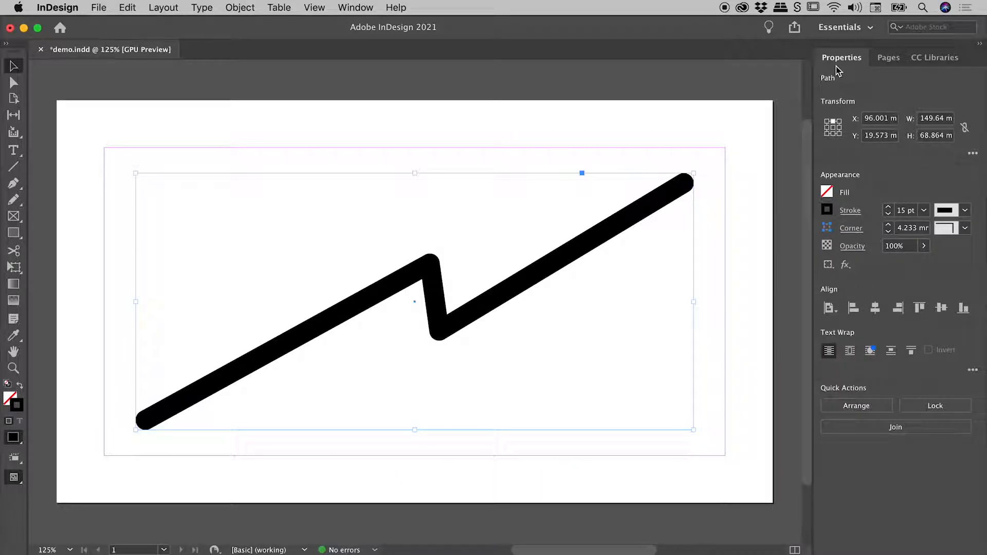
- Open the Stroke panel from the Window menu and choose Show Options
left_click(356, 8)
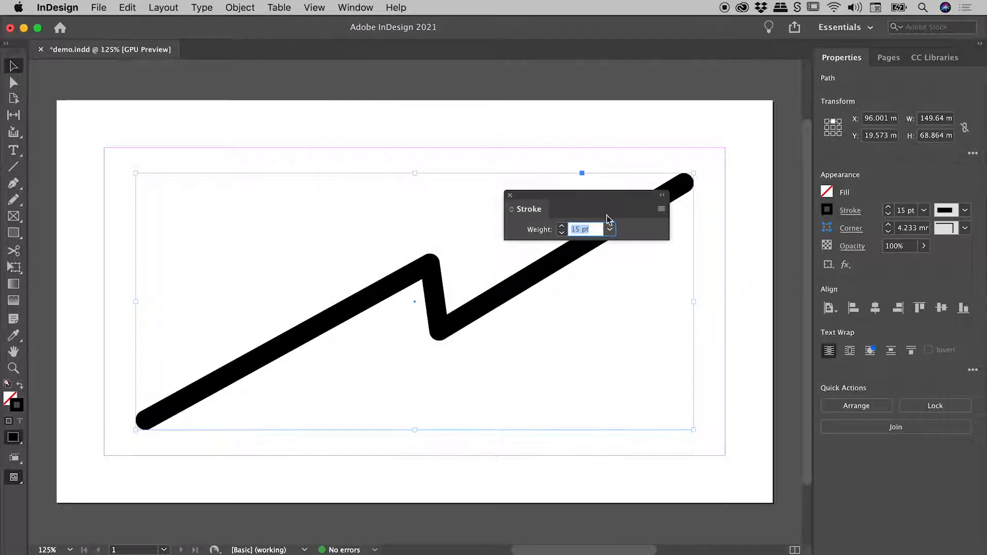
left_click(662, 208)
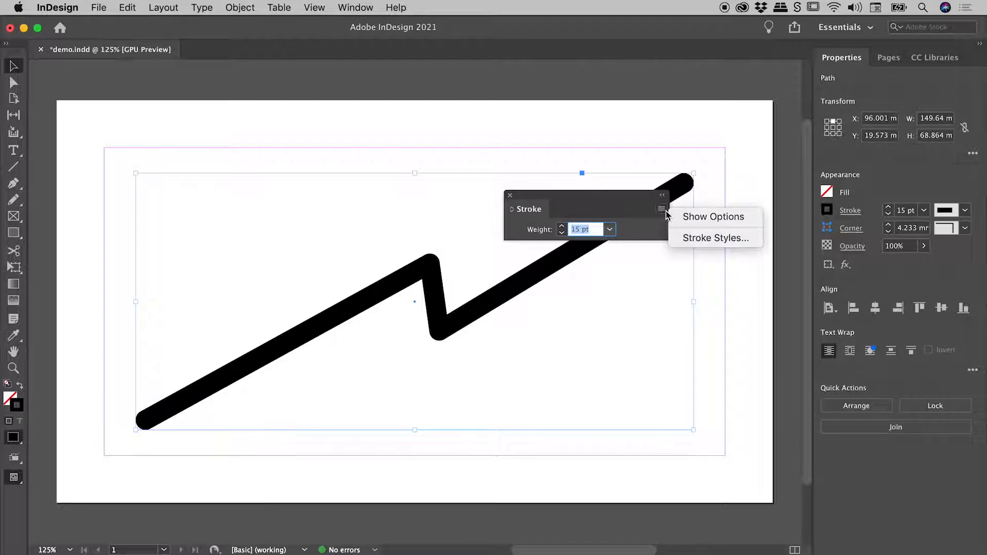
left_click(713, 216)
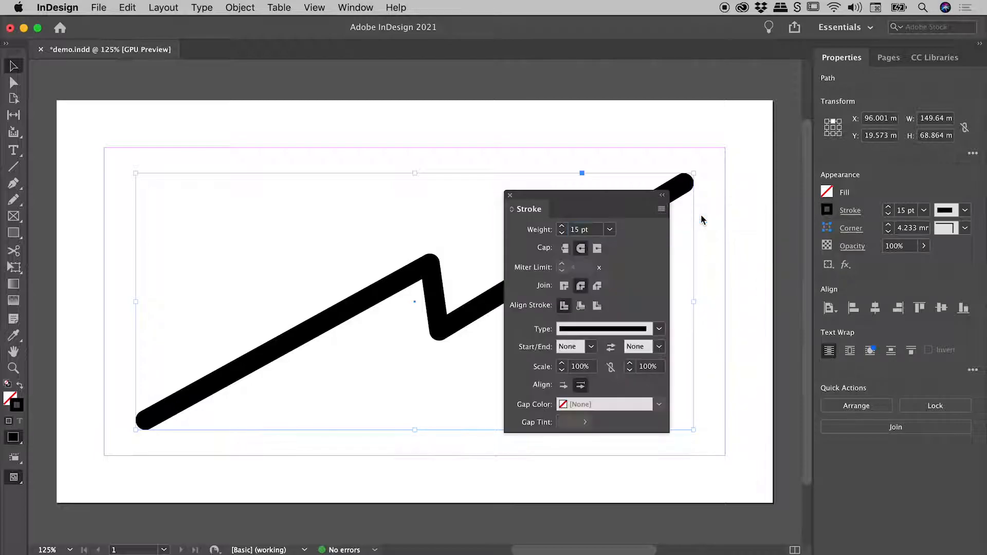